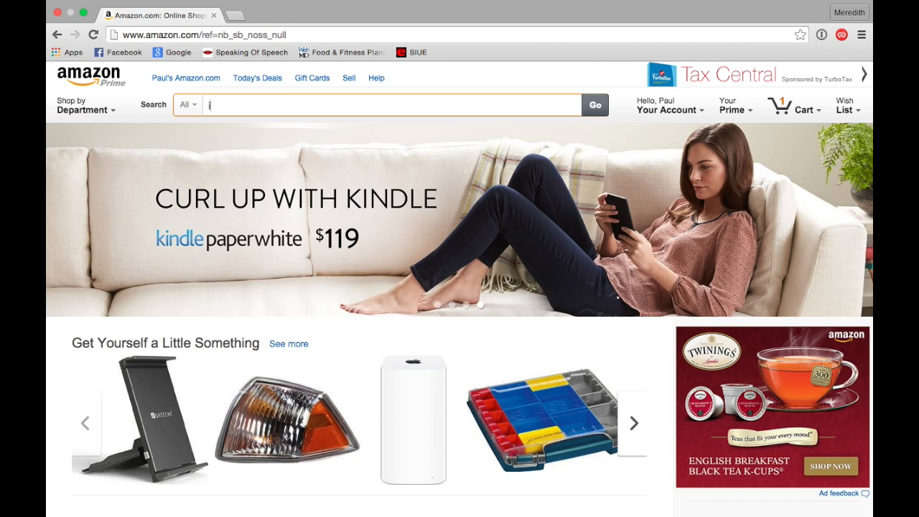
Search 'ikono tv' in Apps & Games and deliver the ikono TV app to Bedroom
type("ikono tv")
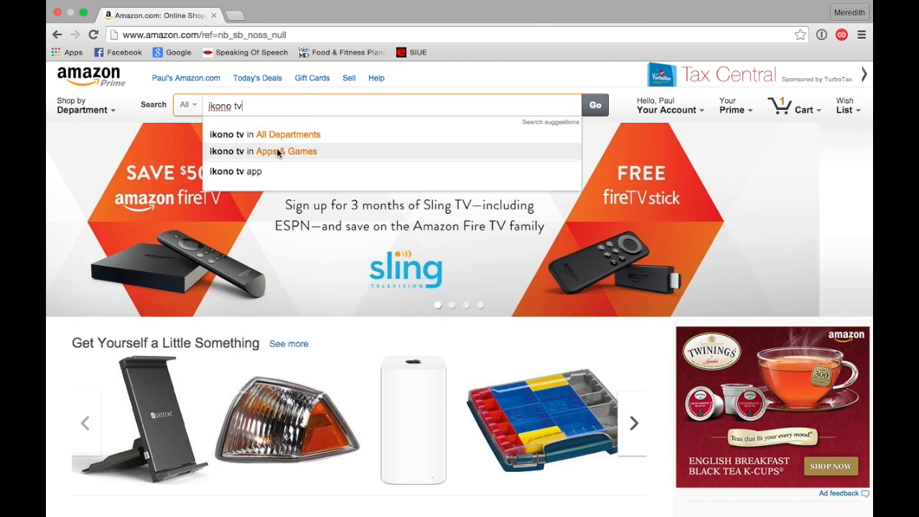
left_click(262, 151)
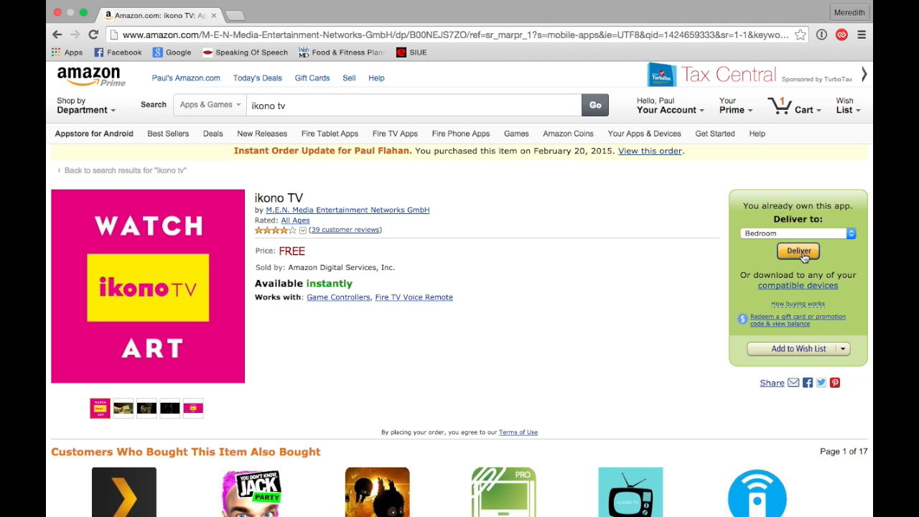
left_click(797, 251)
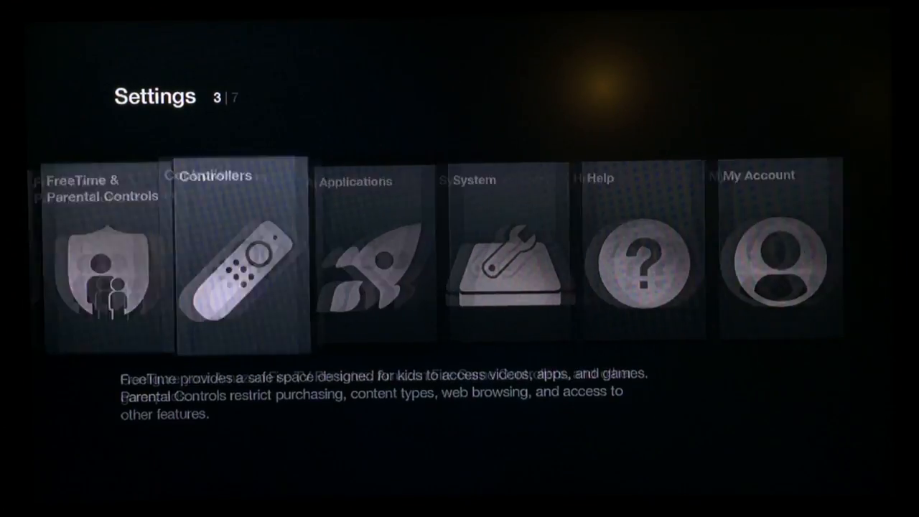
Navigate the Fire TV Settings toward Developer options for ADB debugging and unknown sources
scroll("right", 3)
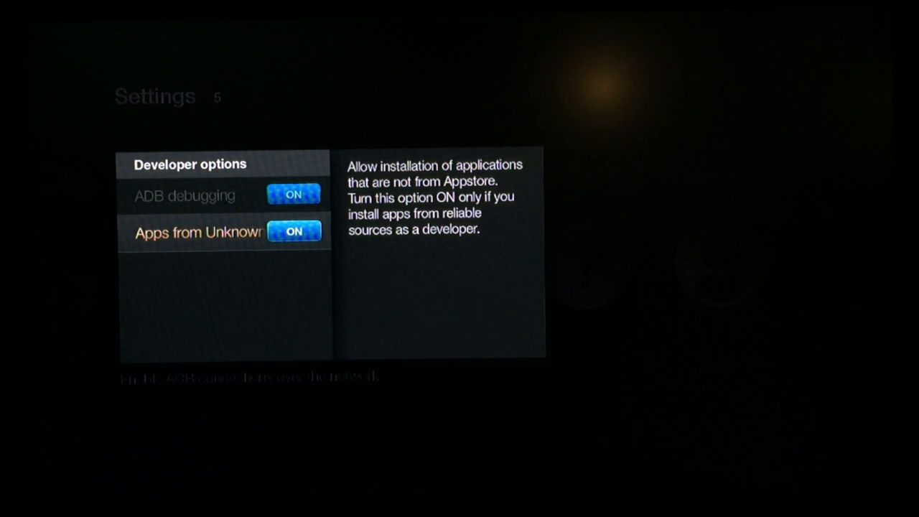
key("up")
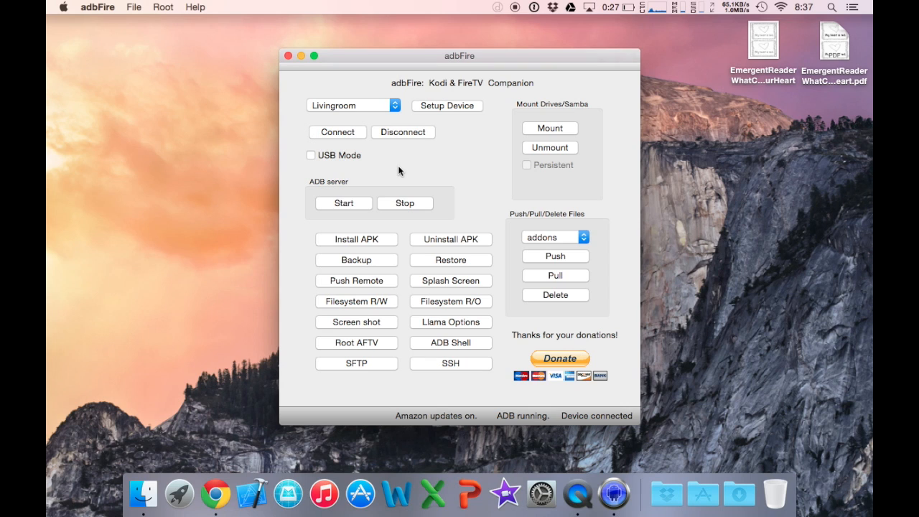
mouse_move(409, 139)
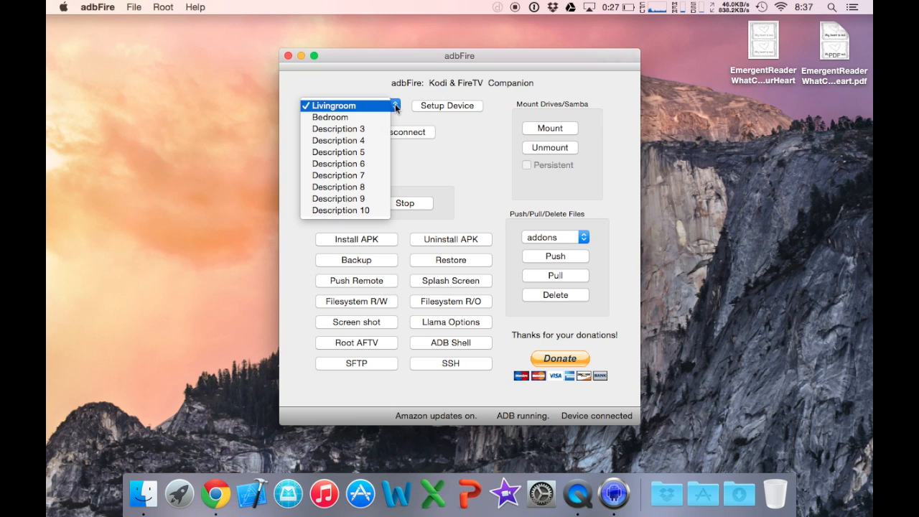
mouse_move(348, 132)
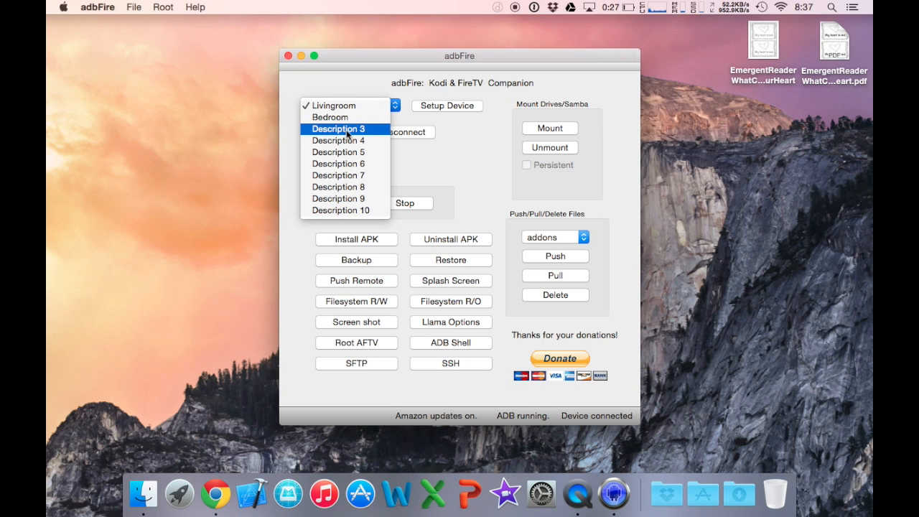
Select the empty Description 3 slot from the device dropdown
left_click(345, 129)
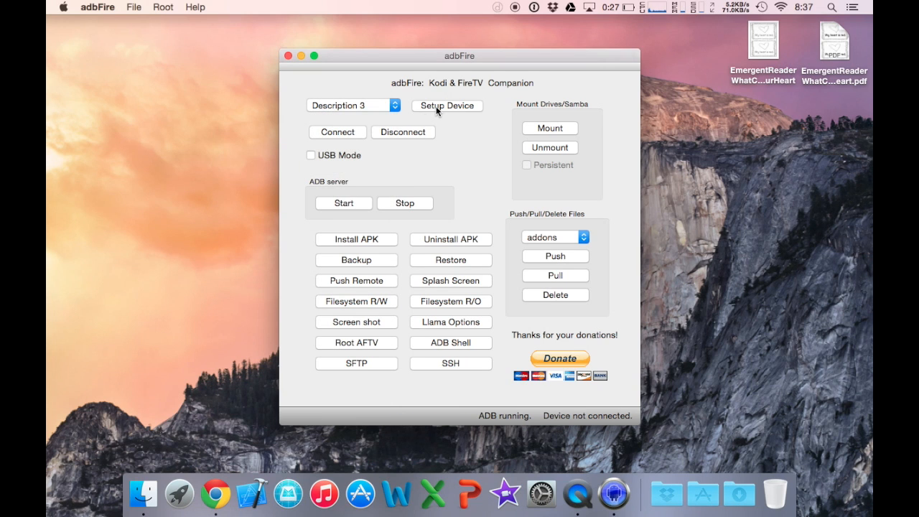
Save the device slot as Kodi with device IP 10.0.1.73
left_click(447, 107)
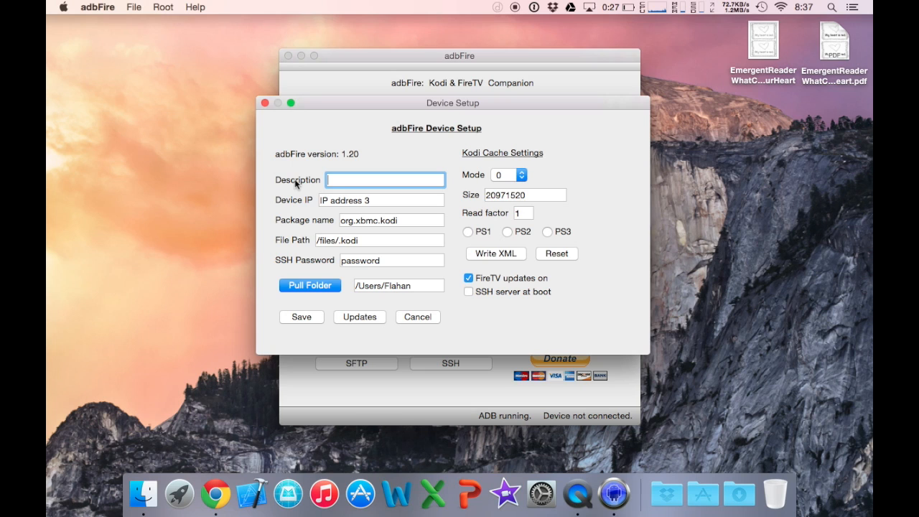
type("Kodi")
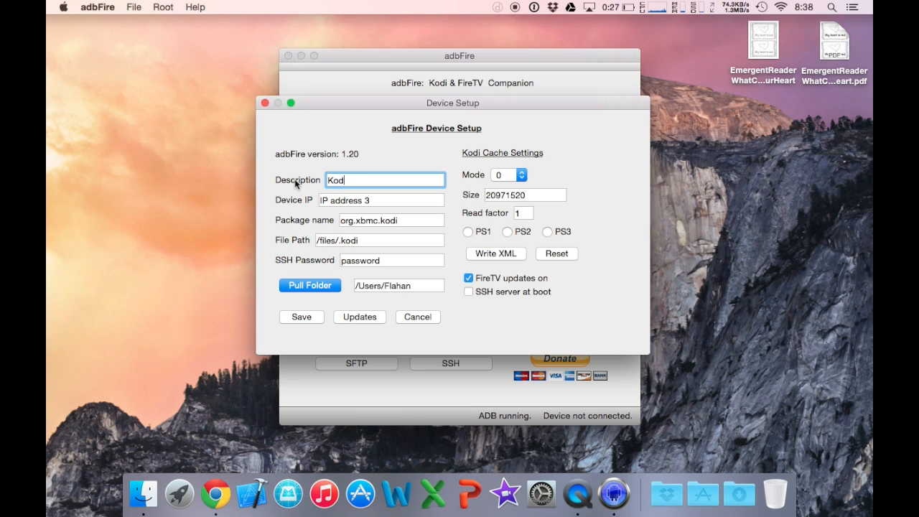
left_click(381, 199)
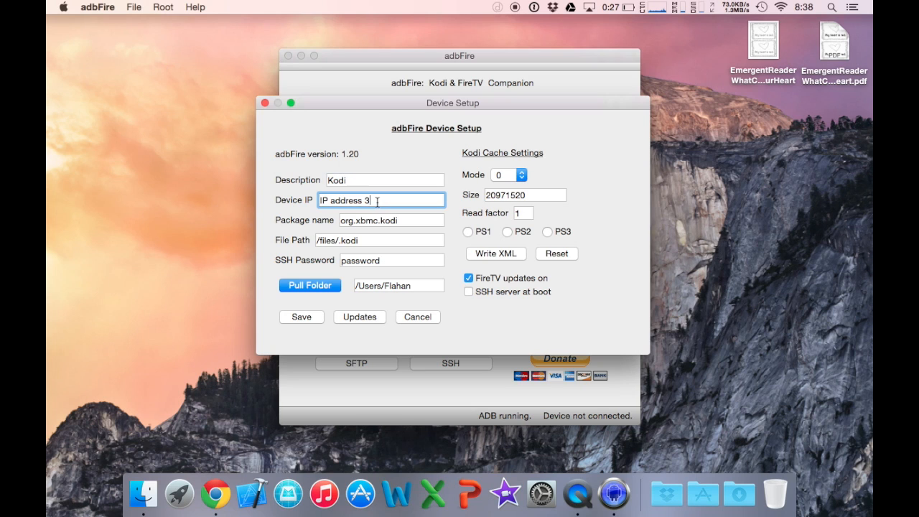
type("10")
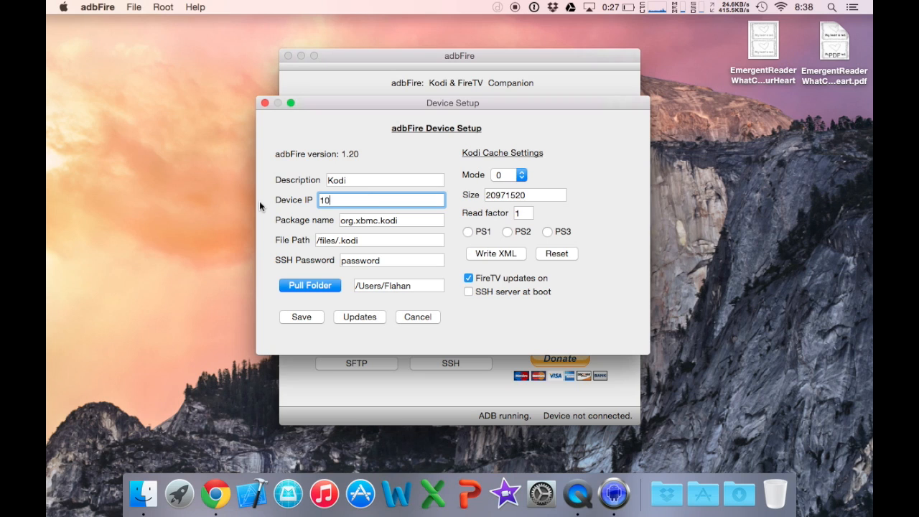
type(".0.1")
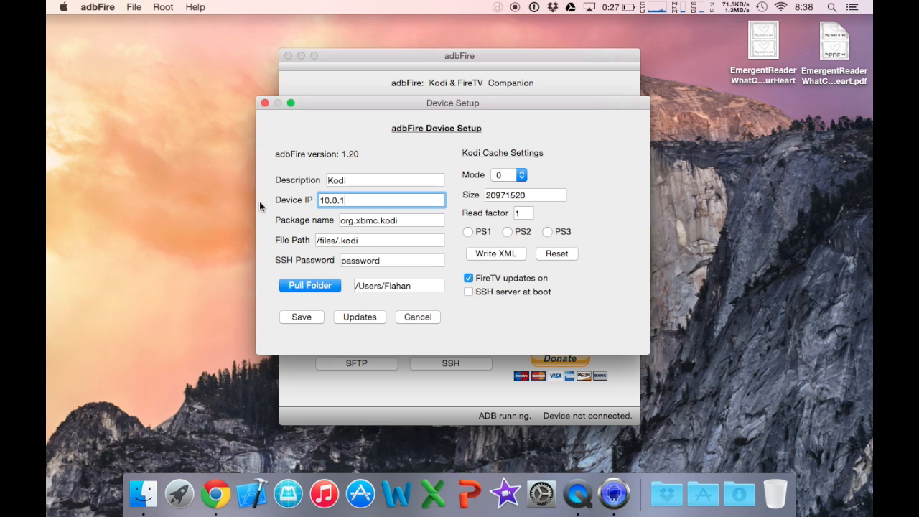
type(".73")
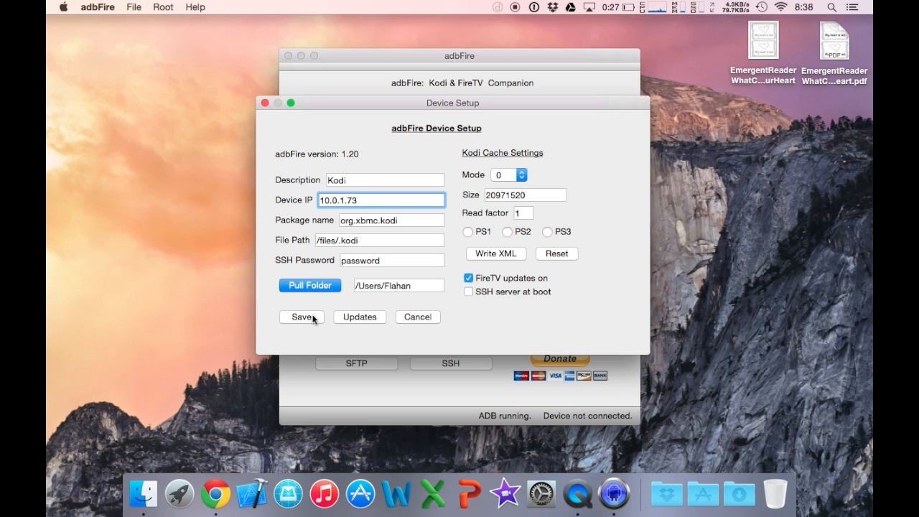
left_click(300, 317)
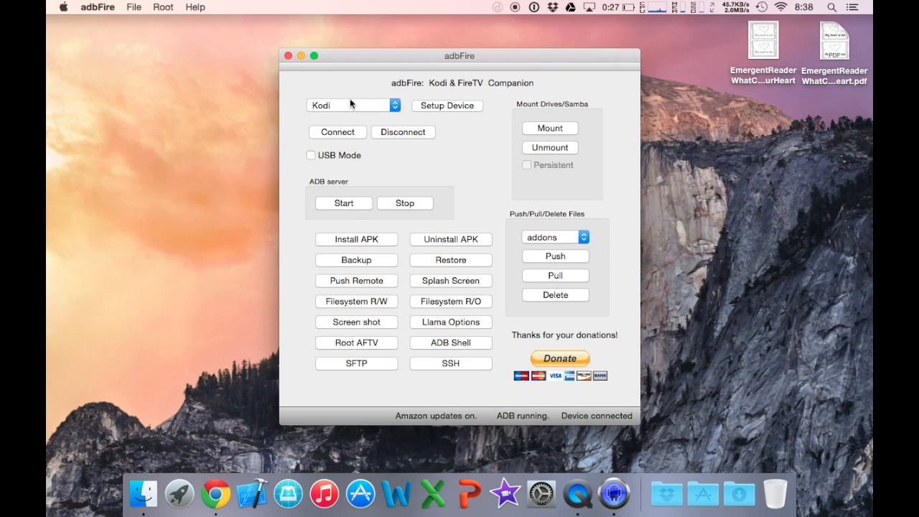
mouse_move(336, 136)
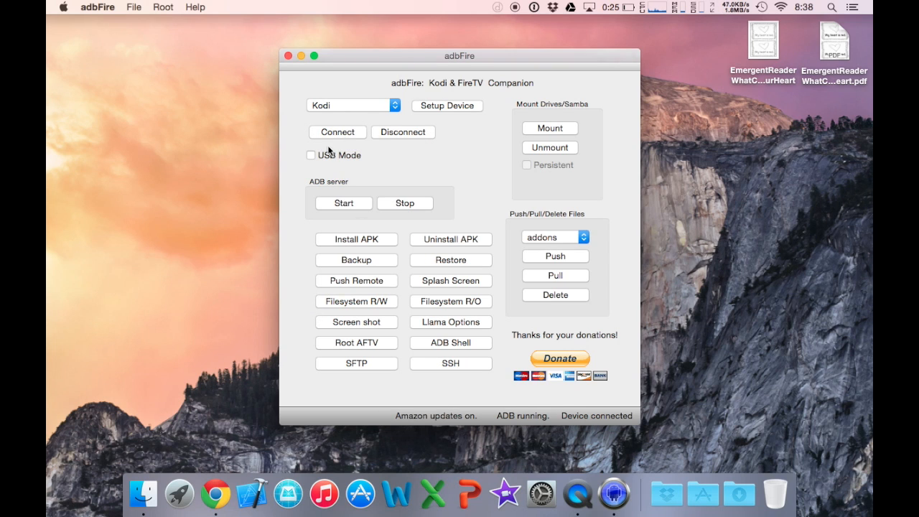
mouse_move(419, 402)
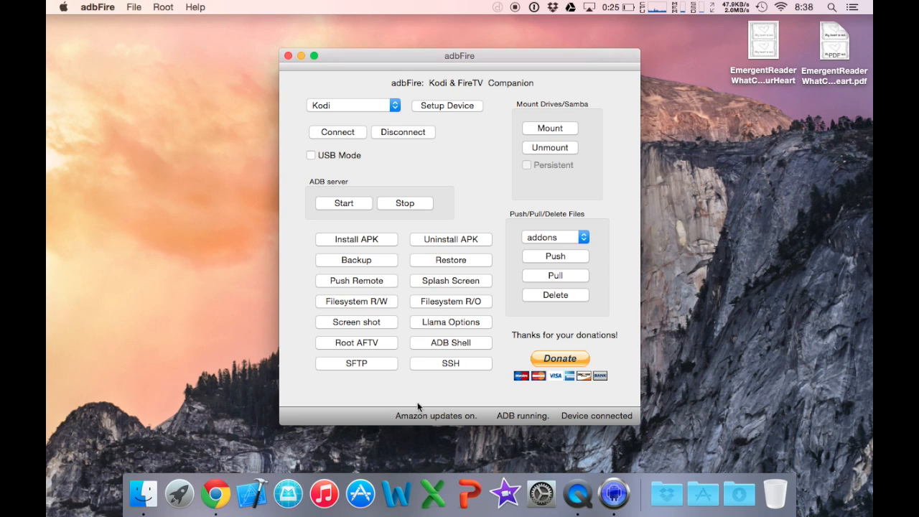
mouse_move(508, 423)
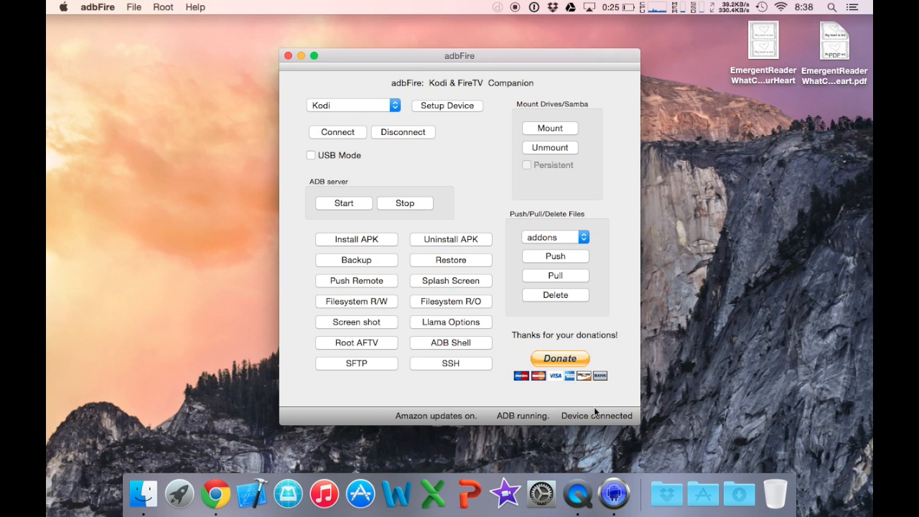
mouse_move(442, 322)
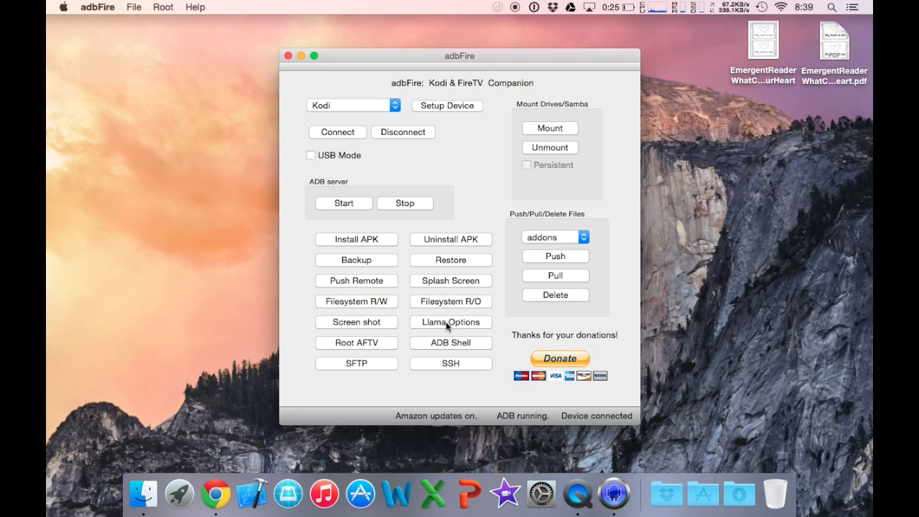
Set Llama to link Media Center to ikonoTV with the Kodi icon, confirm, and connect
left_click(451, 321)
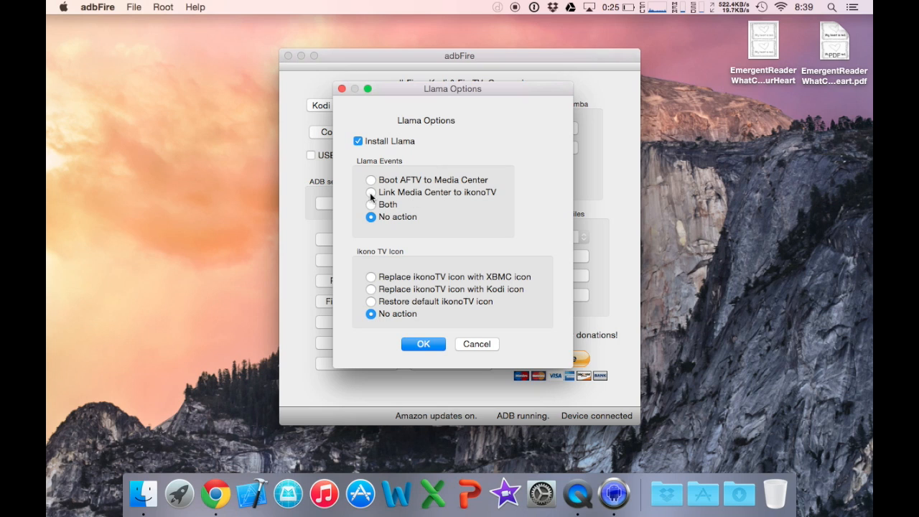
left_click(370, 192)
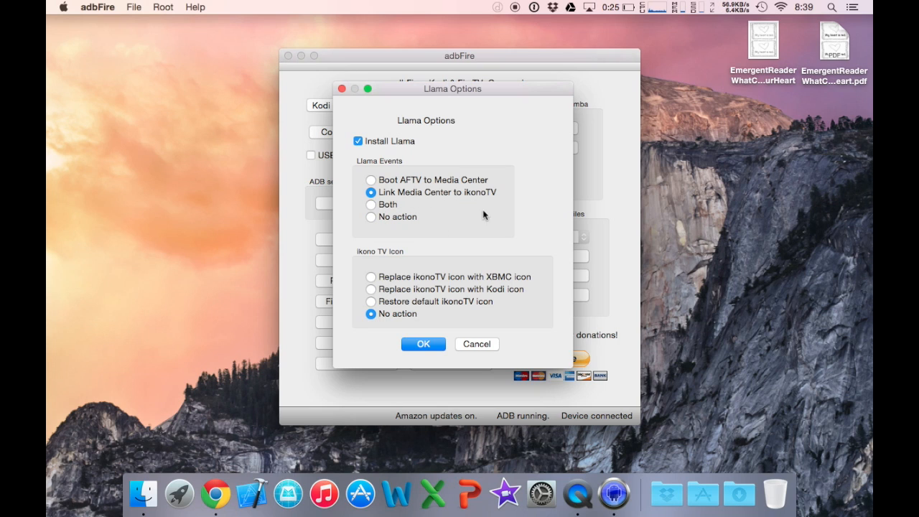
left_click(371, 290)
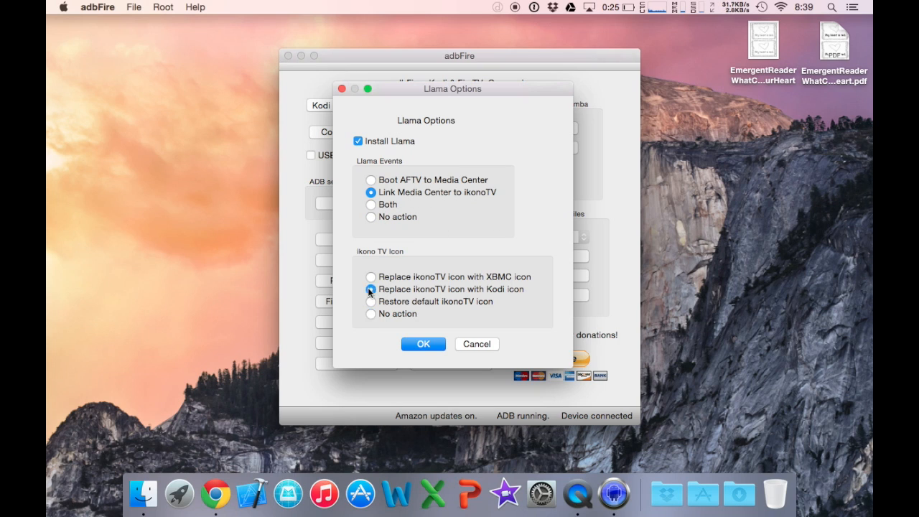
left_click(424, 345)
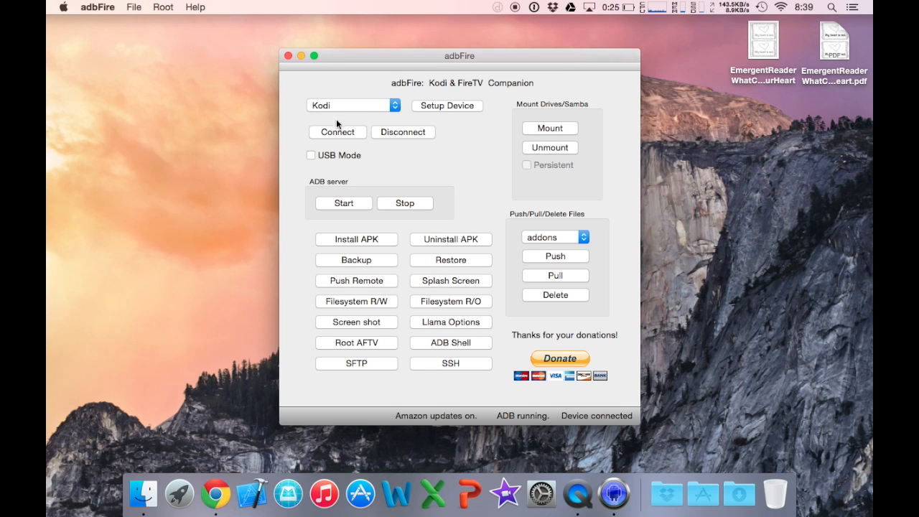
left_click(402, 132)
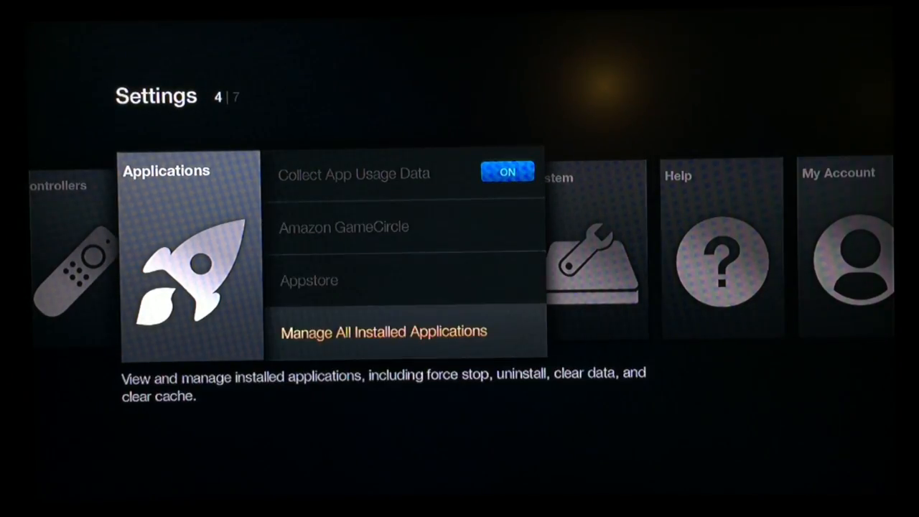
Open Manage All Installed Applications and scroll down to App Shortcut Remote
left_click(382, 332)
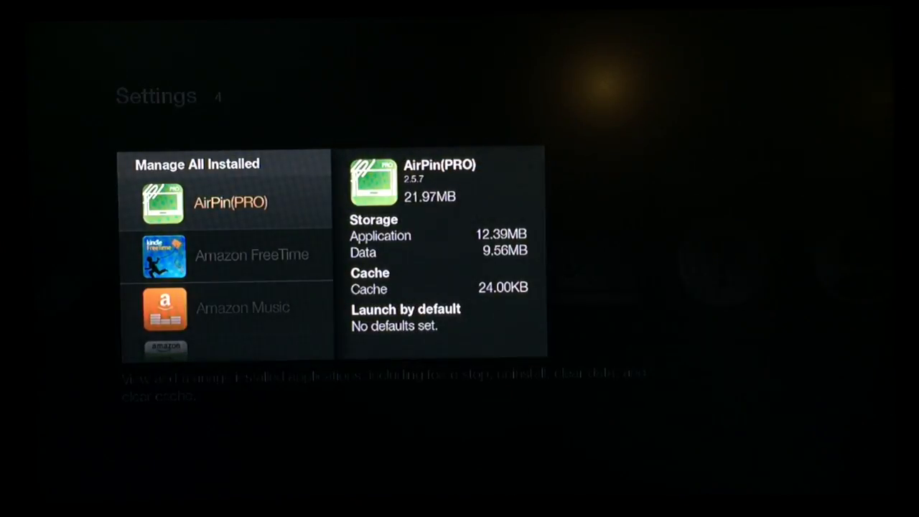
scroll("down", 3)
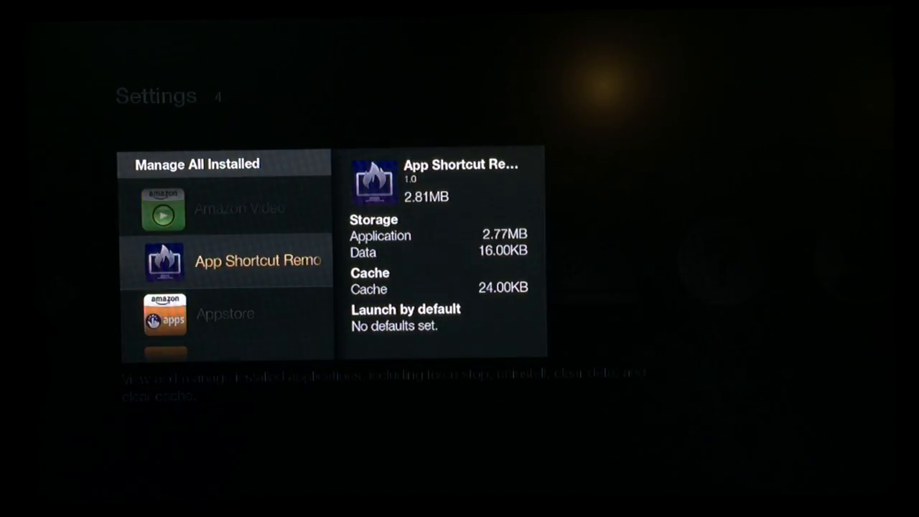
scroll("down", 3)
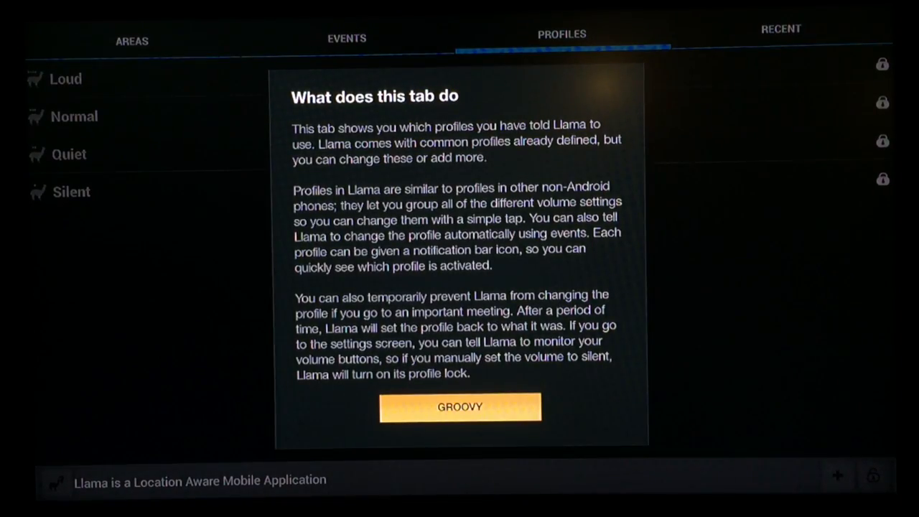
Dismiss the Profiles help popup with GROOVY and select the Silent profile
left_click(460, 407)
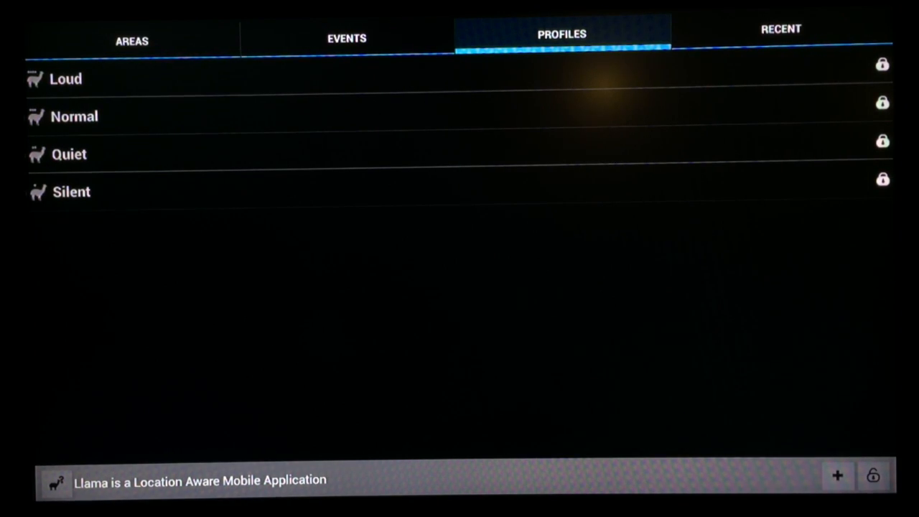
left_click(71, 191)
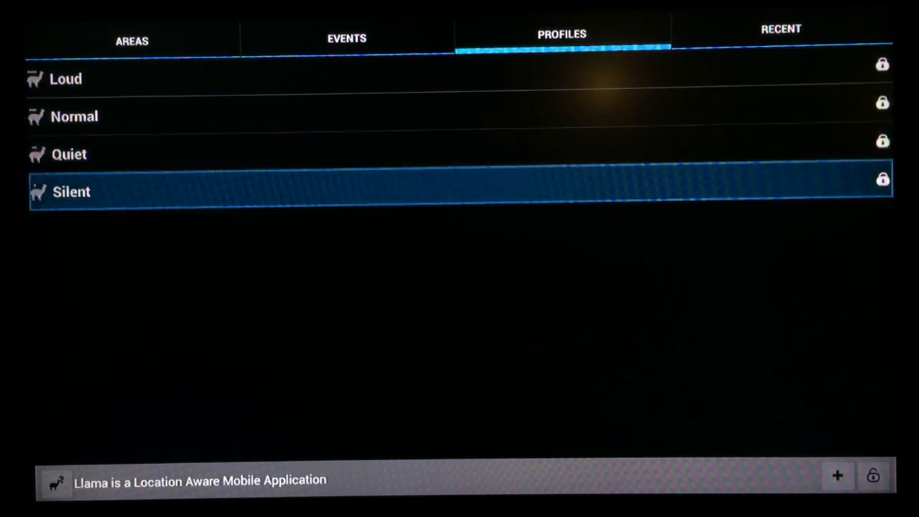